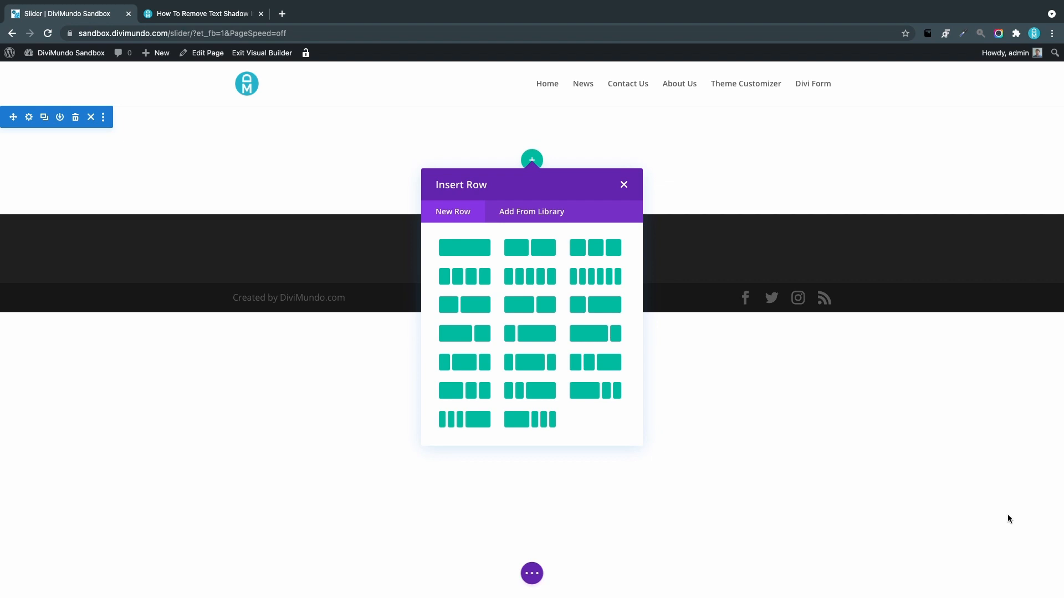
{"action": "mouse_move", "coordinate": [553, 300]}
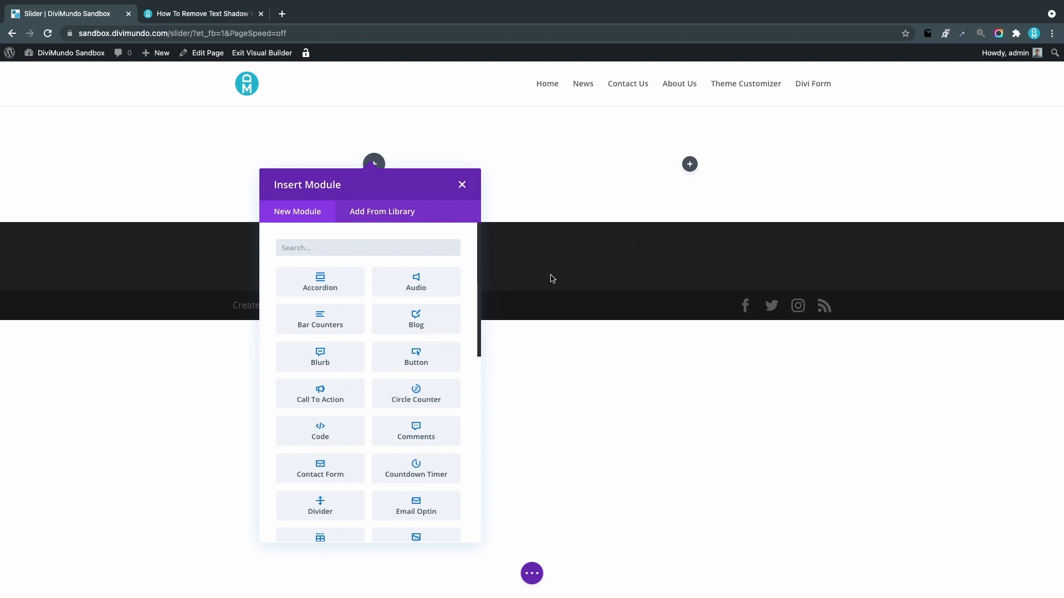
{"action": "mouse_move", "coordinate": [555, 279]}
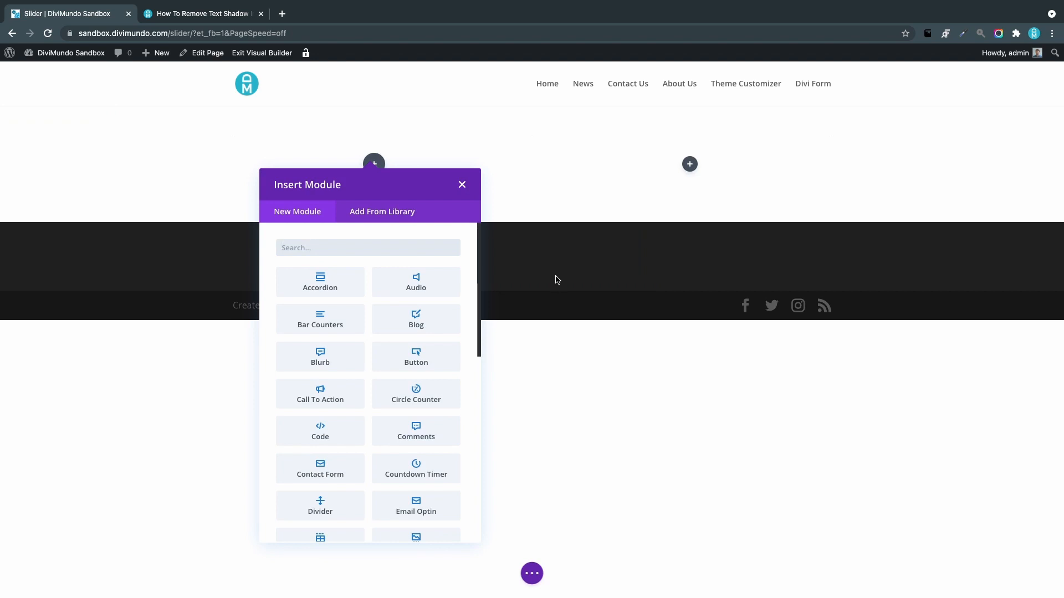
Find the Slider module via search, insert it in the left column, save it and duplicate it into the right column
{"action": "type", "text": "slider"}
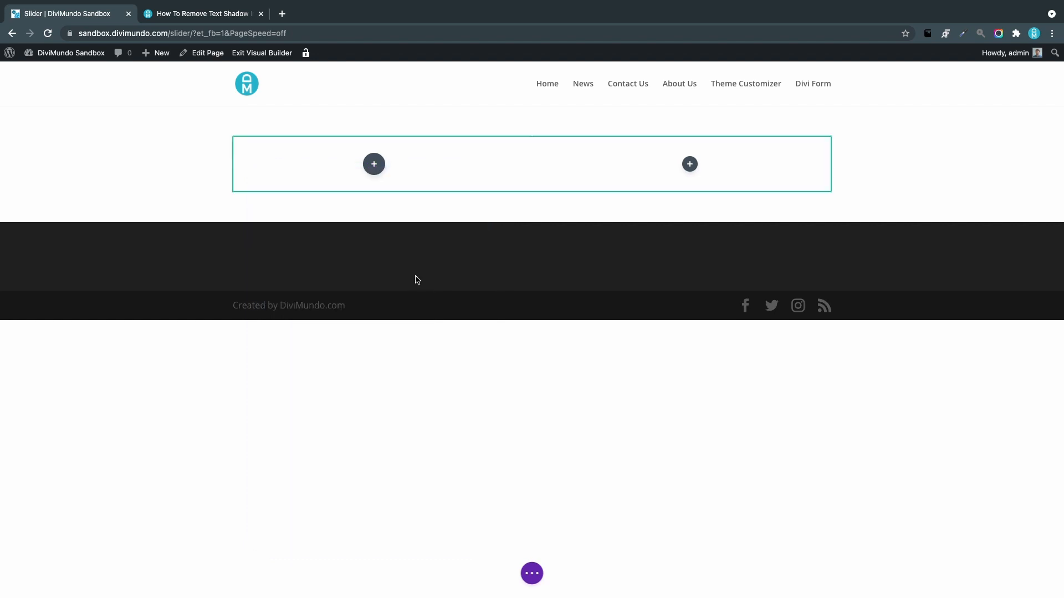
{"action": "left_click", "coordinate": [373, 164]}
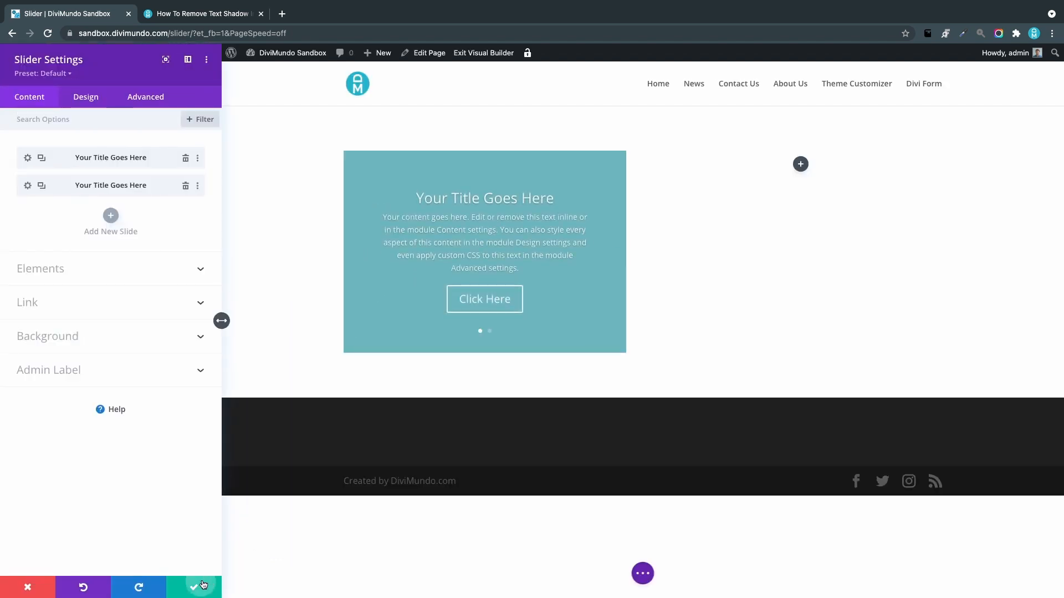
{"action": "left_click", "coordinate": [202, 587]}
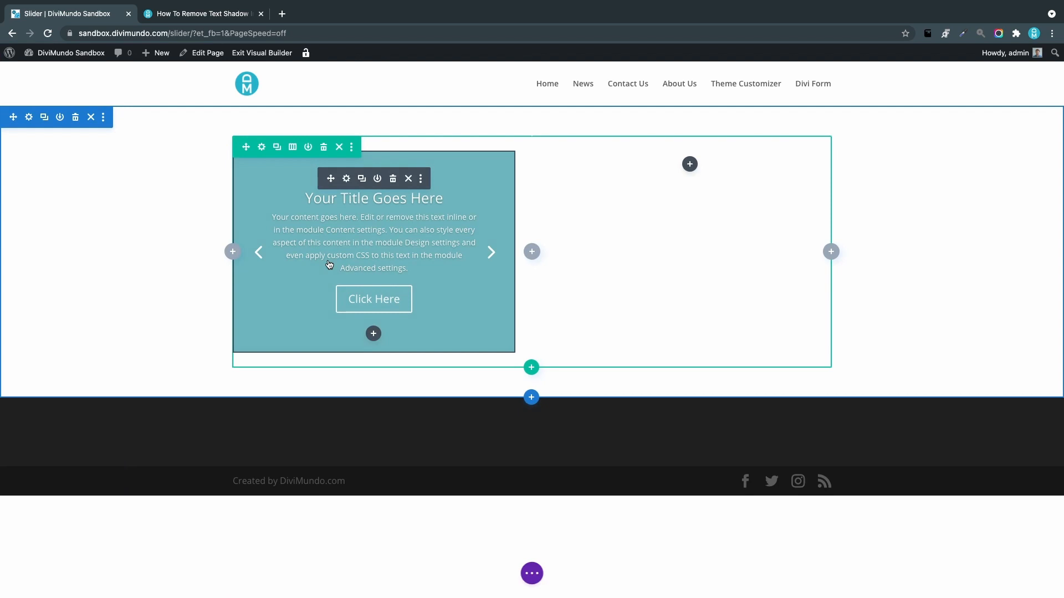
{"action": "left_click", "coordinate": [361, 178]}
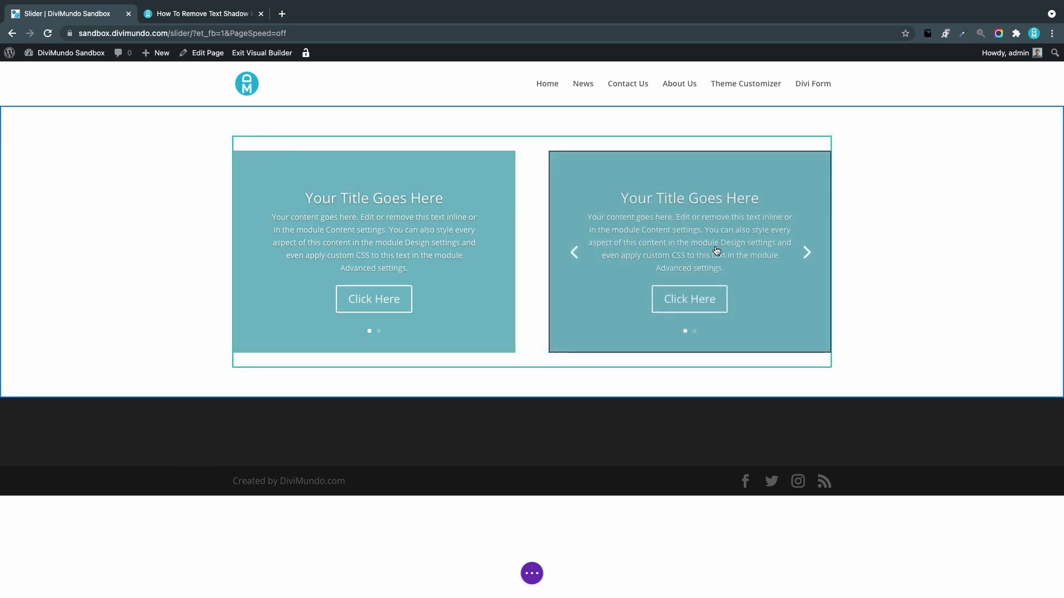
{"action": "mouse_move", "coordinate": [668, 230]}
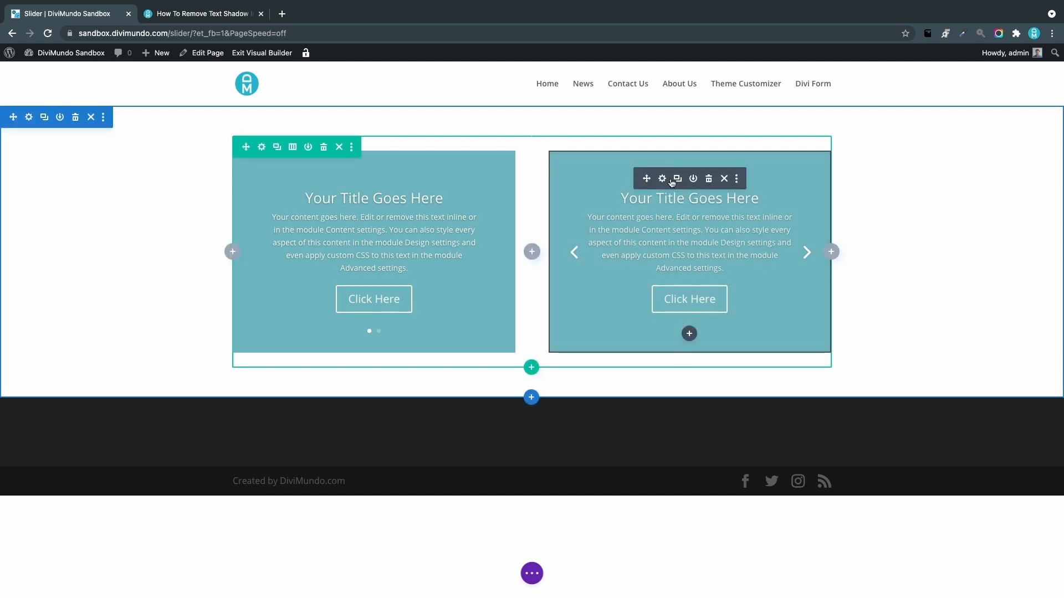
In the right slider's Design settings, apply a Text Shadow preset under the Text group
{"action": "left_click", "coordinate": [661, 178]}
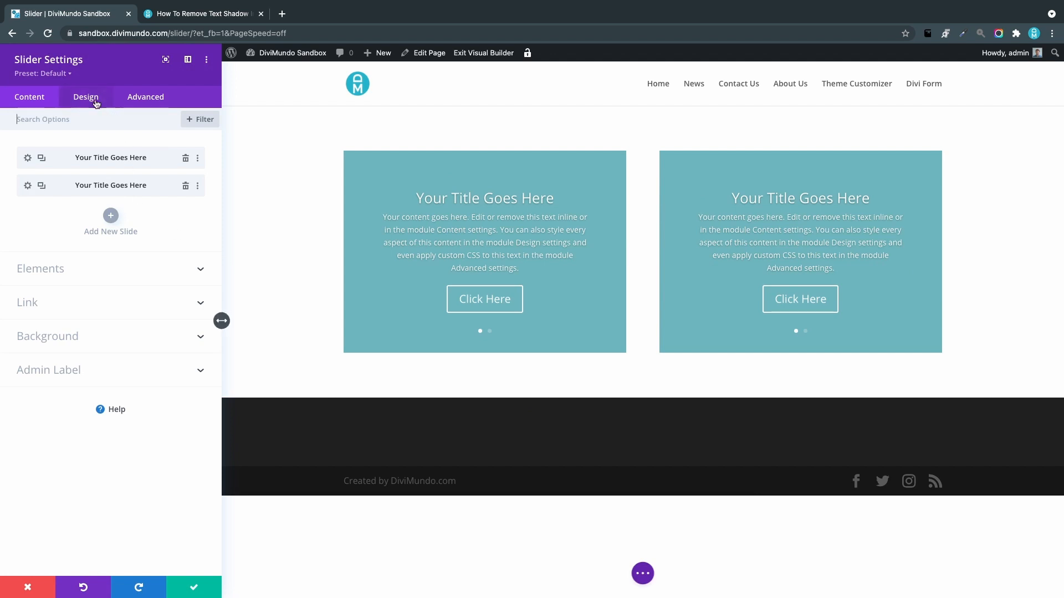
{"action": "left_click", "coordinate": [85, 96]}
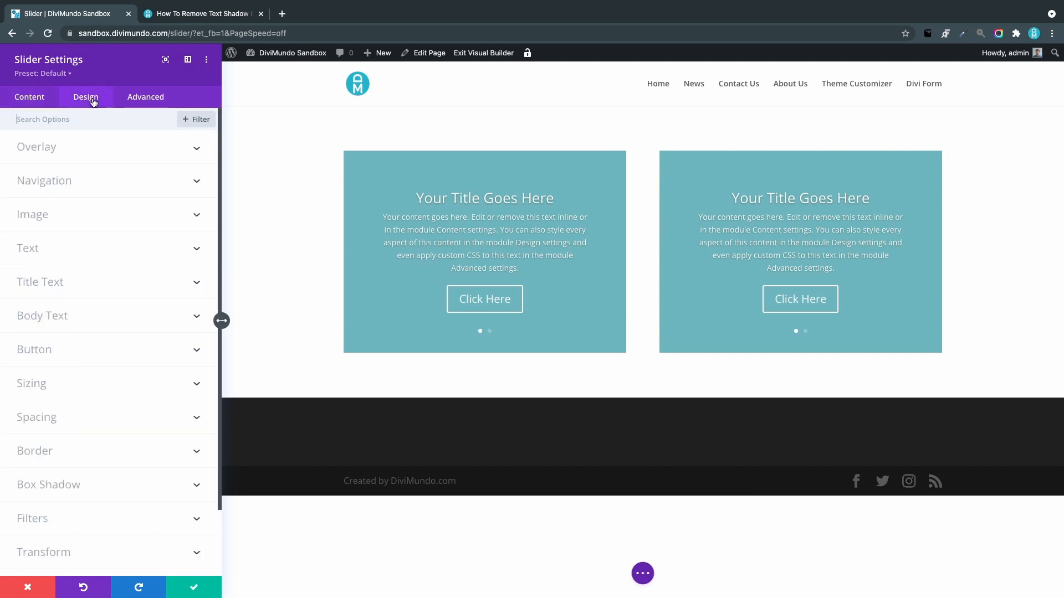
{"action": "left_click", "coordinate": [28, 247]}
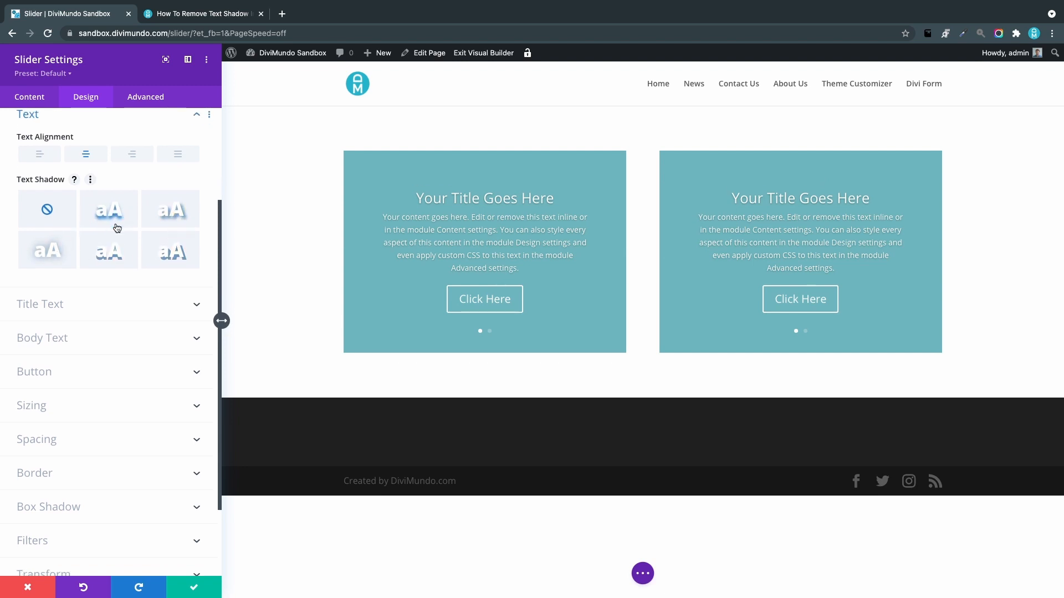
{"action": "left_click", "coordinate": [107, 209]}
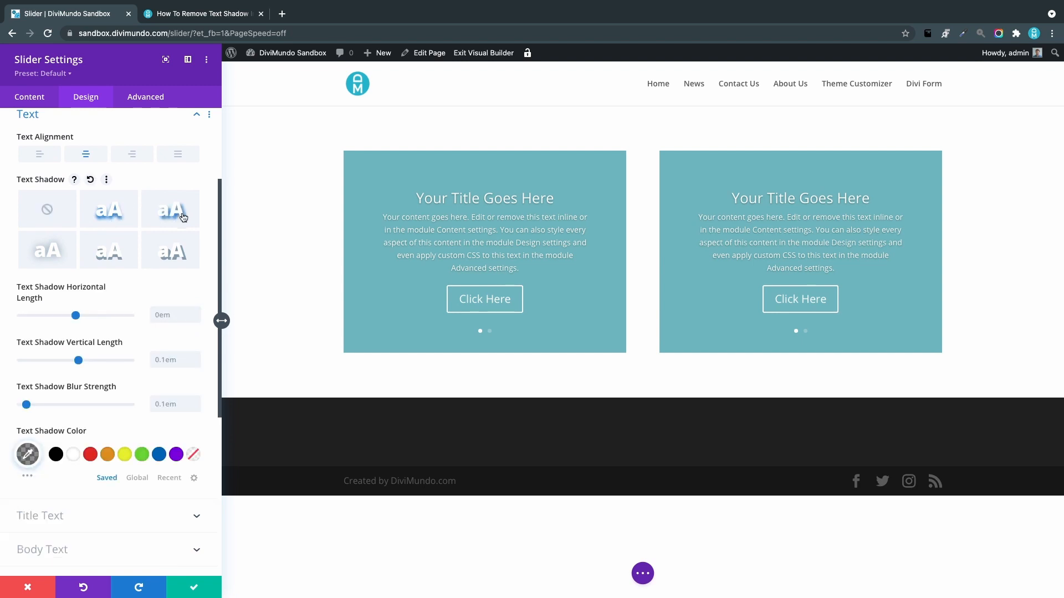
Set the Text Shadow Color to fully transparent rgba(0,0,0,0) and confirm it
{"action": "scroll", "scroll_direction": "down", "scroll_amount": 3}
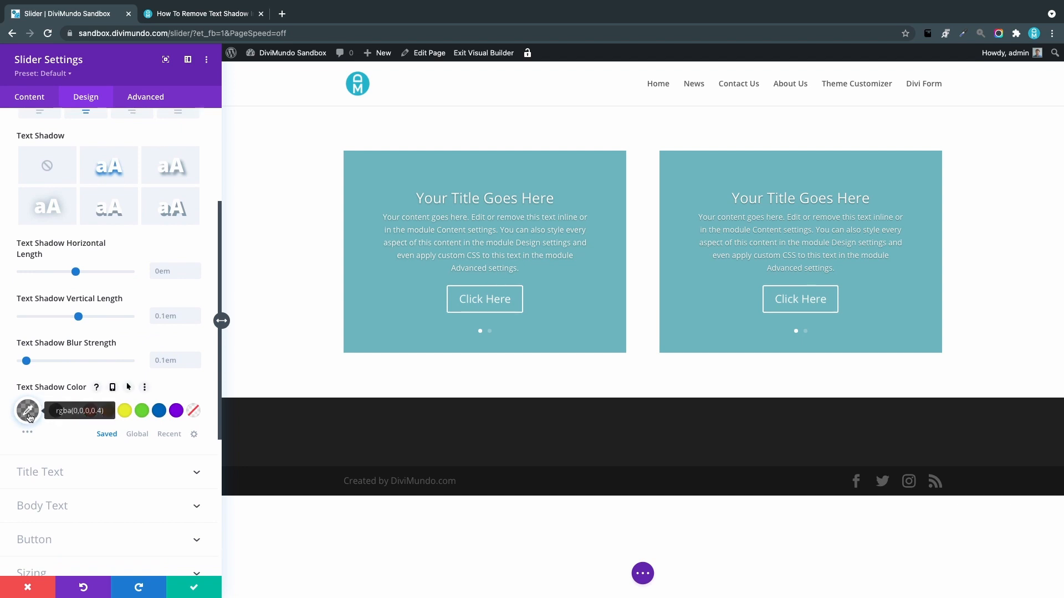
{"action": "left_click", "coordinate": [29, 410]}
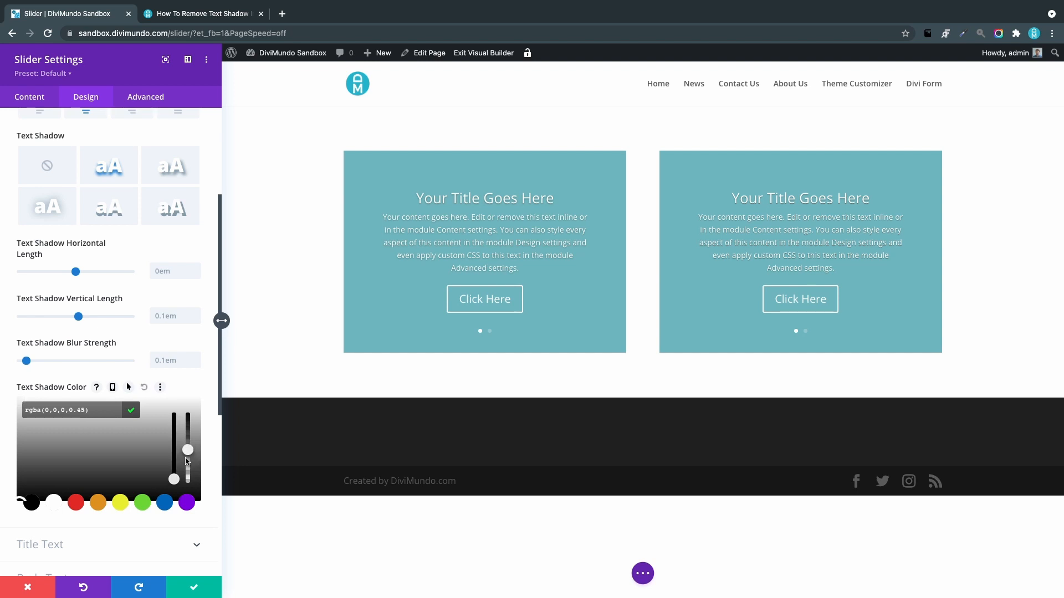
{"action": "left_click_drag", "start_coordinate": [188, 450], "coordinate": [188, 478]}
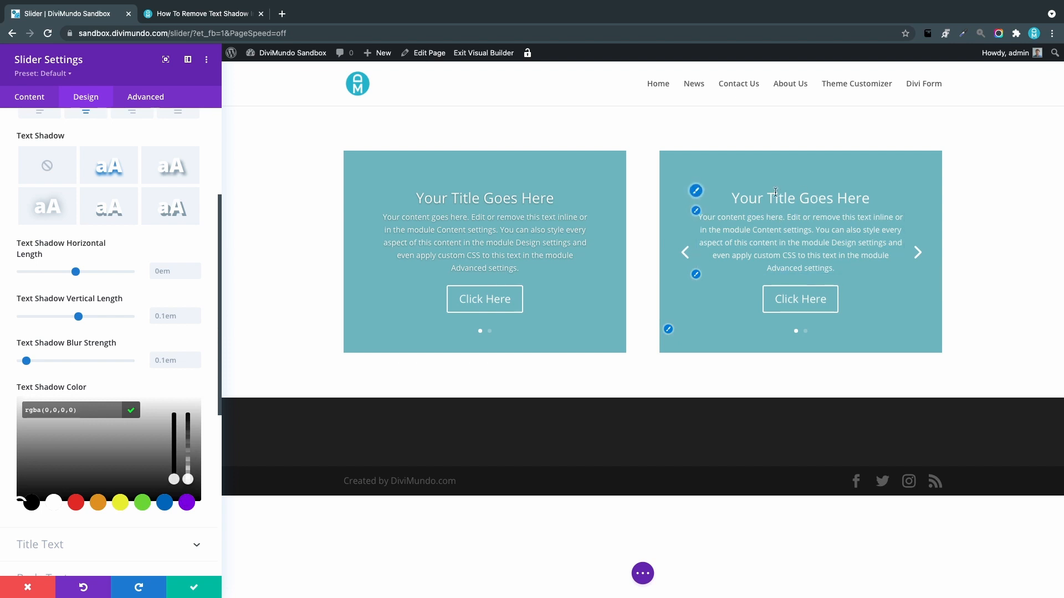
{"action": "left_click", "coordinate": [799, 197]}
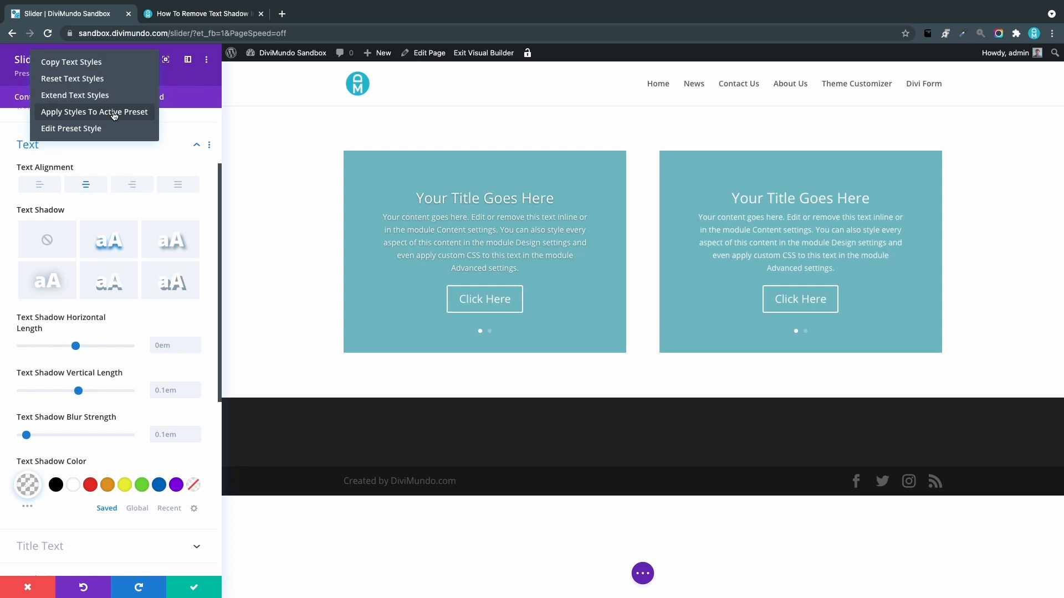
Apply the Text group's styles to the active slider preset and confirm with Yes
{"action": "left_click", "coordinate": [93, 112]}
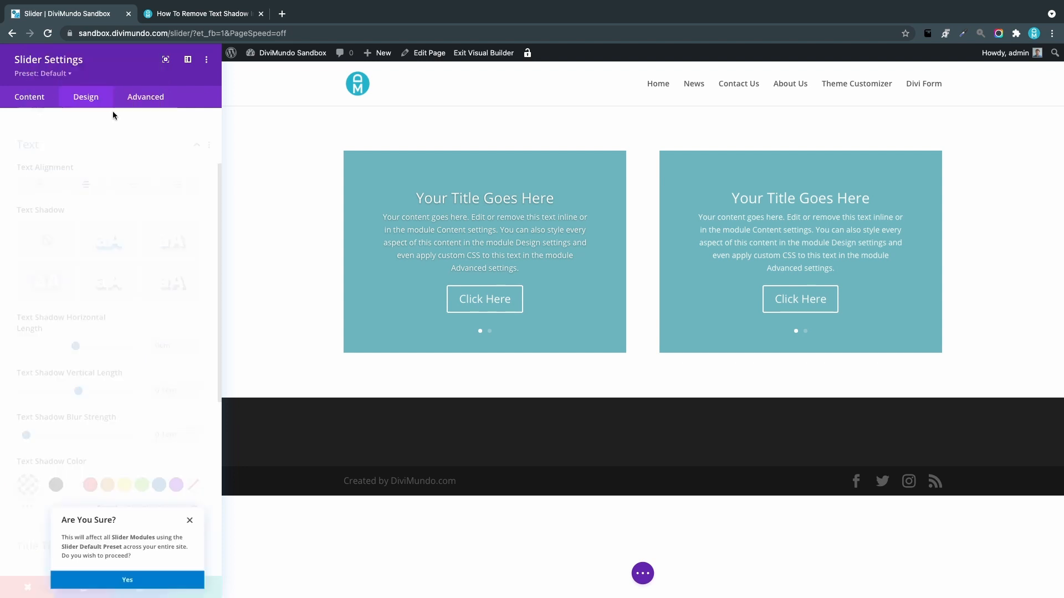
{"action": "left_click", "coordinate": [127, 579]}
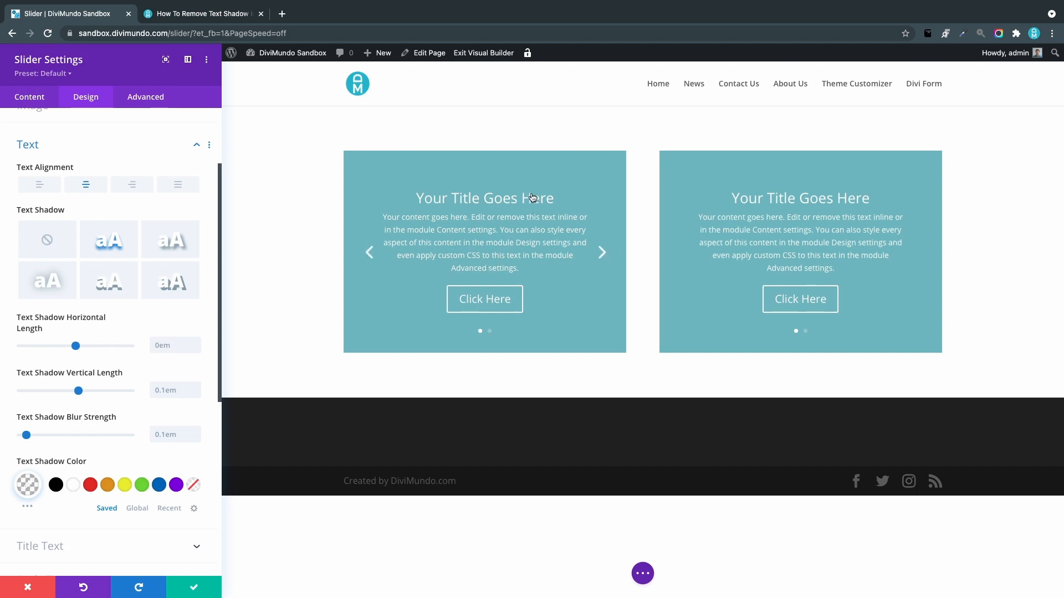
{"action": "mouse_move", "coordinate": [508, 197]}
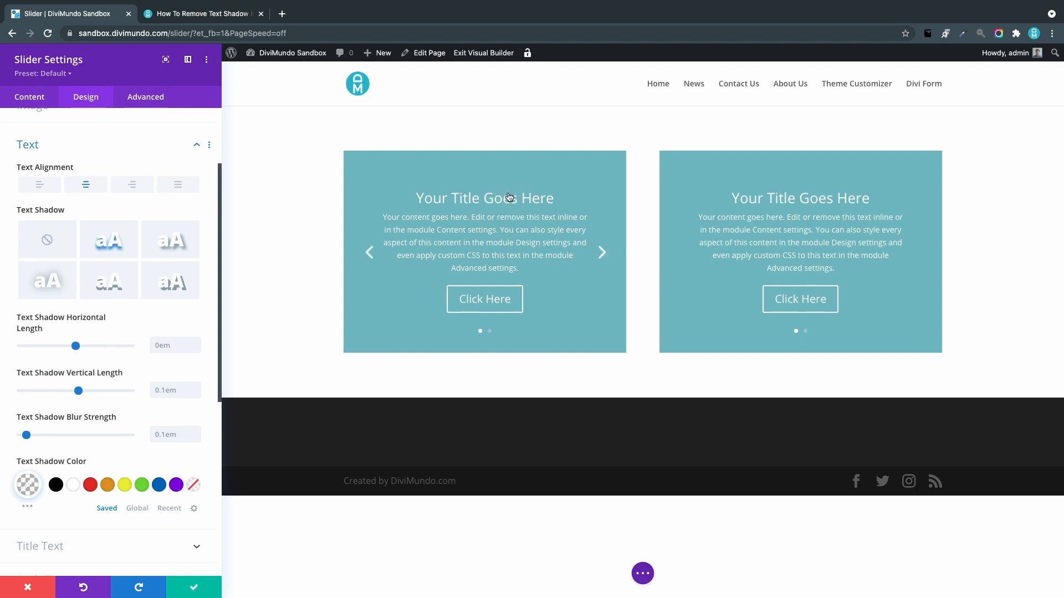
{"action": "mouse_move", "coordinate": [513, 213]}
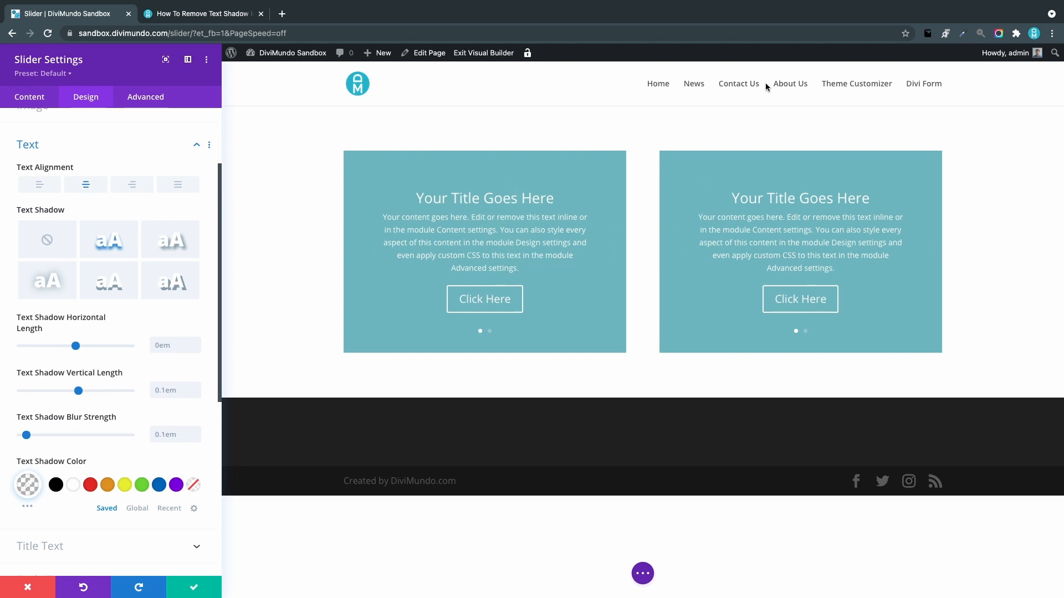
{"action": "mouse_move", "coordinate": [986, 212]}
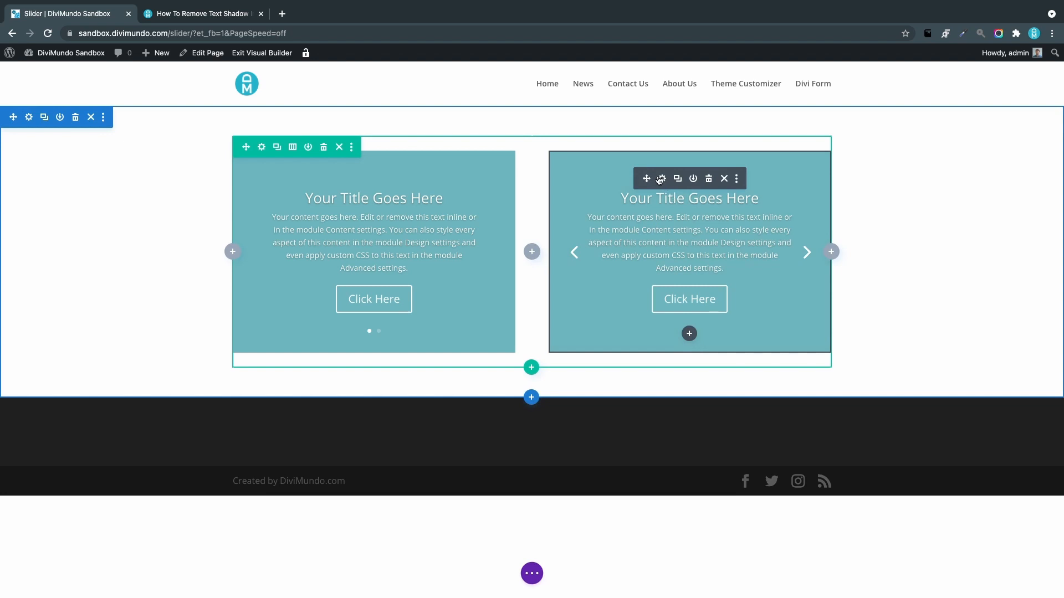
In the right slider's Advanced settings, set CSS Class to noshadow and save
{"action": "left_click", "coordinate": [660, 178]}
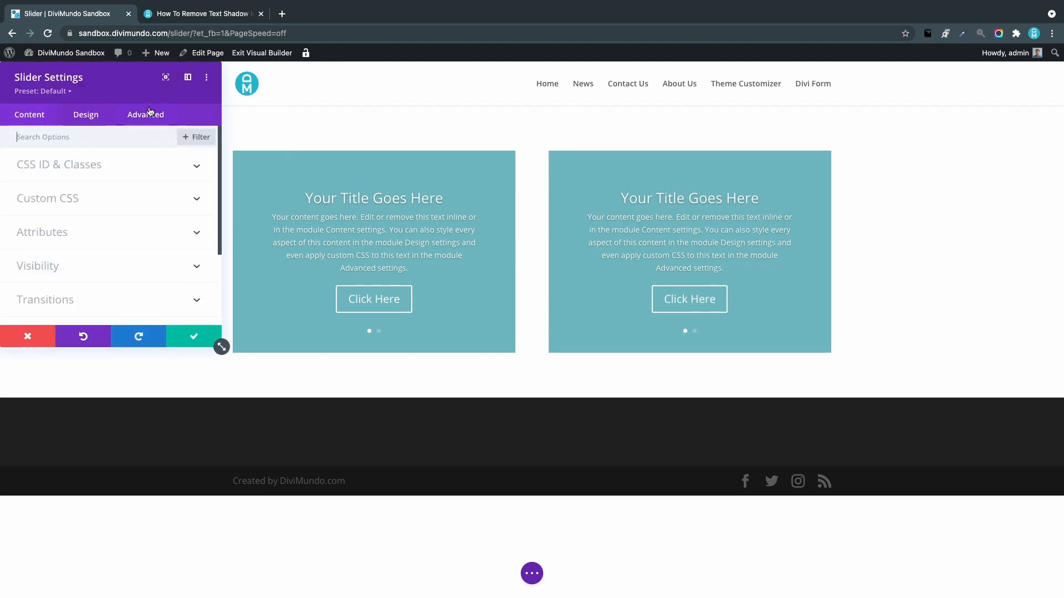
{"action": "left_click", "coordinate": [145, 114]}
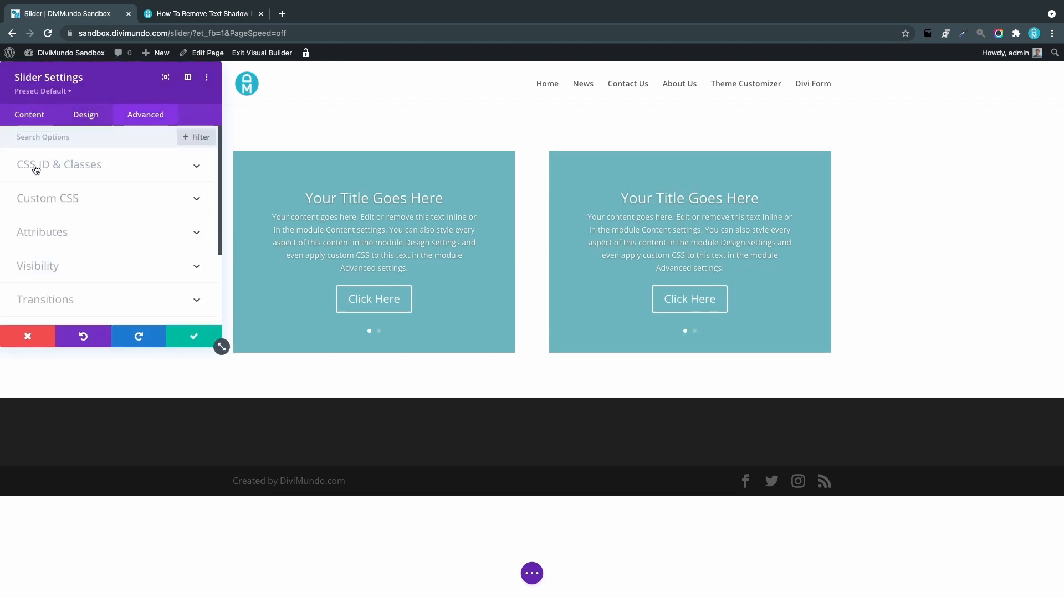
{"action": "left_click", "coordinate": [59, 166]}
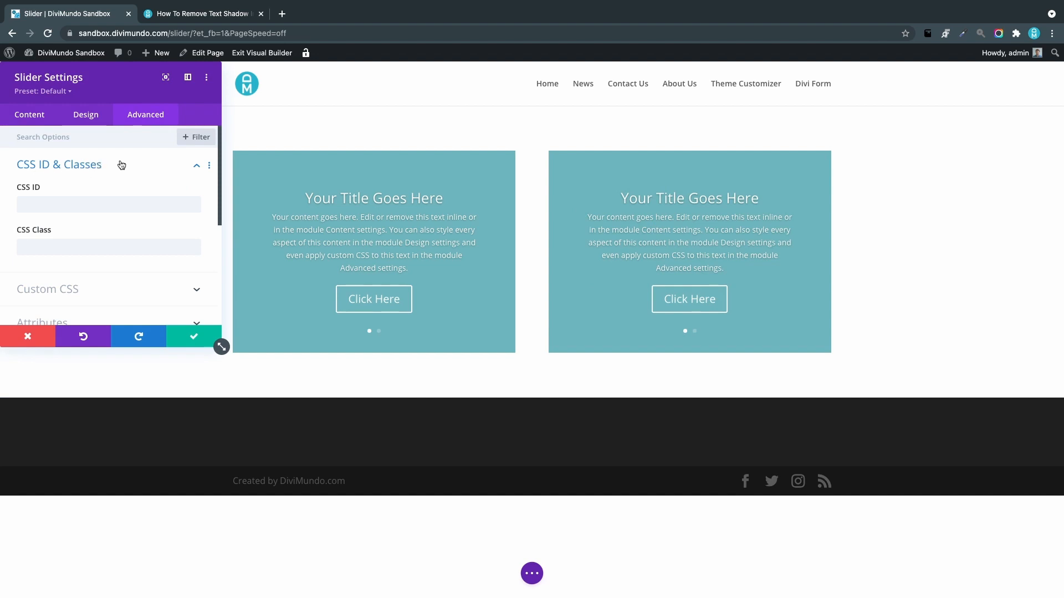
{"action": "left_click", "coordinate": [108, 247]}
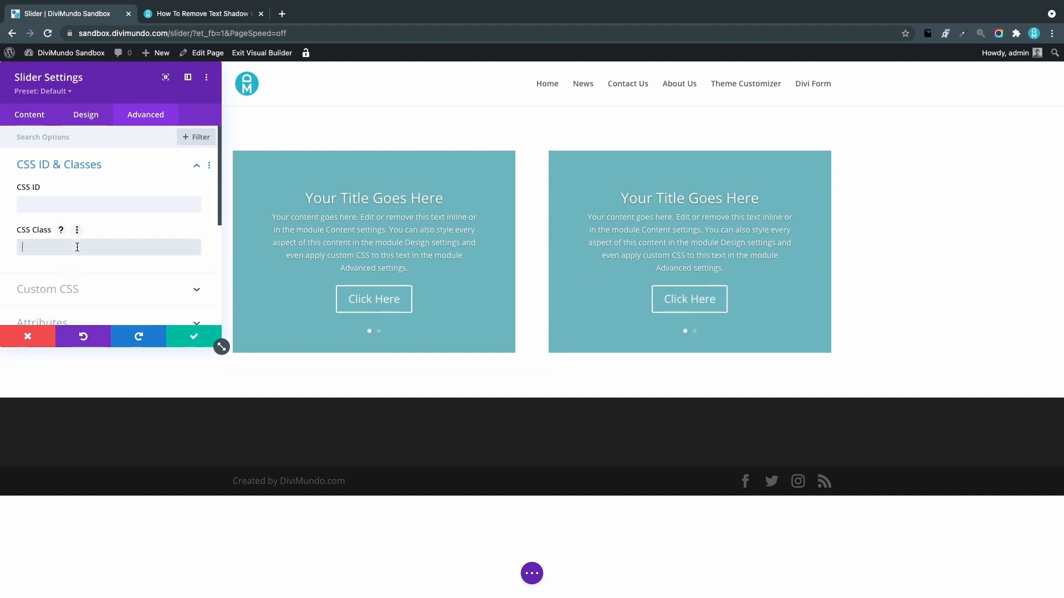
{"action": "type", "text": "noshadow"}
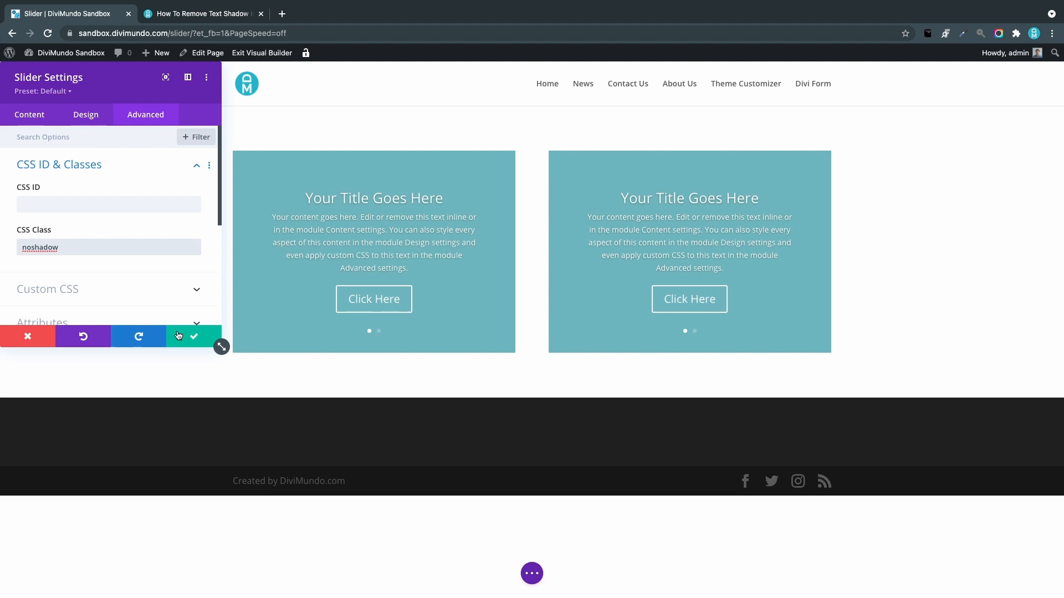
{"action": "left_click", "coordinate": [192, 337]}
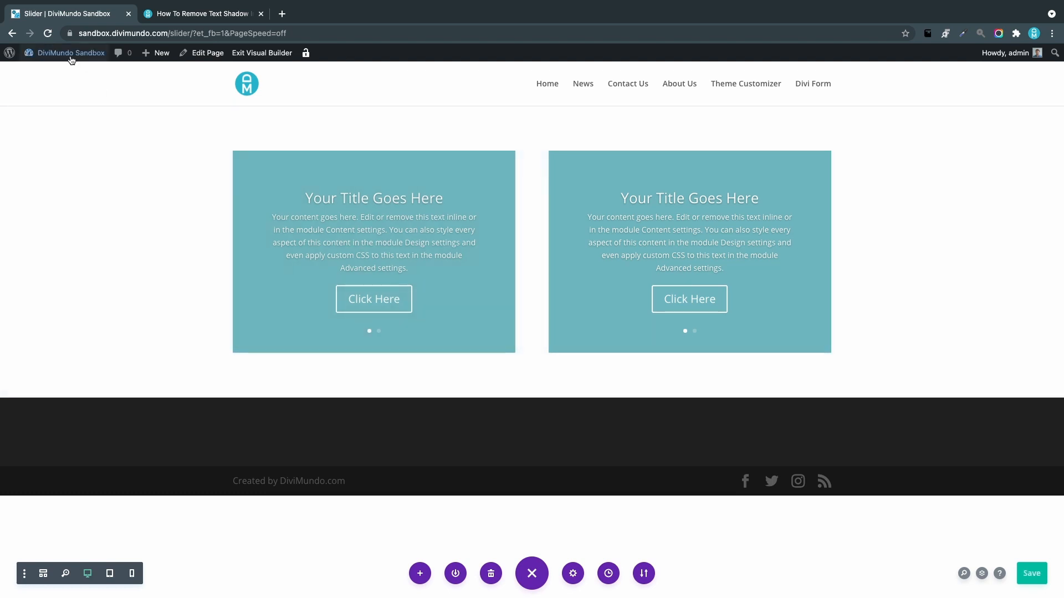
Launch Theme Customizer from the admin bar's site menu, then switch to the tutorial browser tab
{"action": "left_click", "coordinate": [71, 54]}
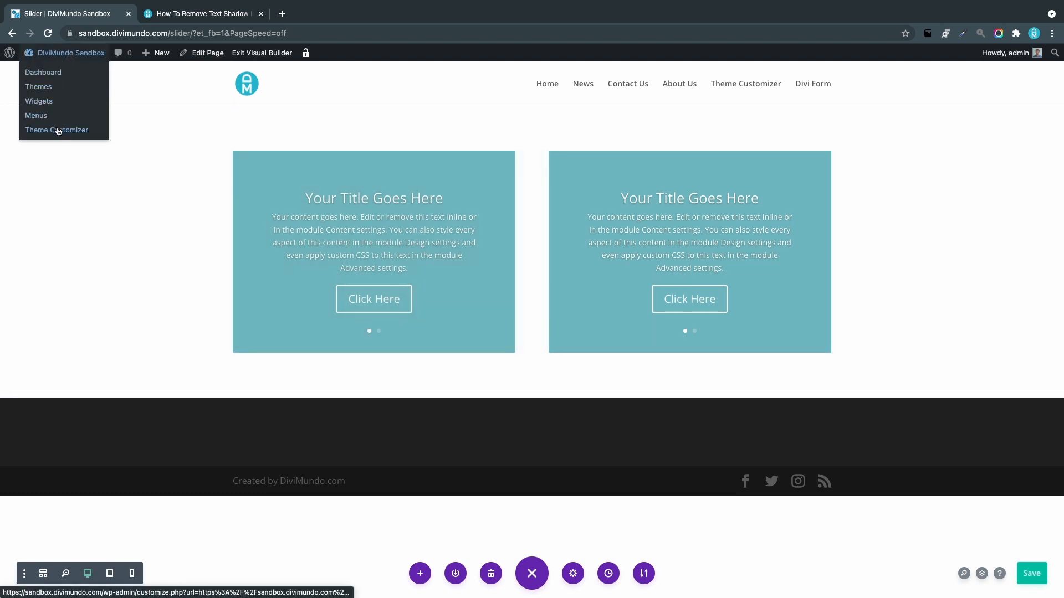
{"action": "left_click", "coordinate": [57, 130]}
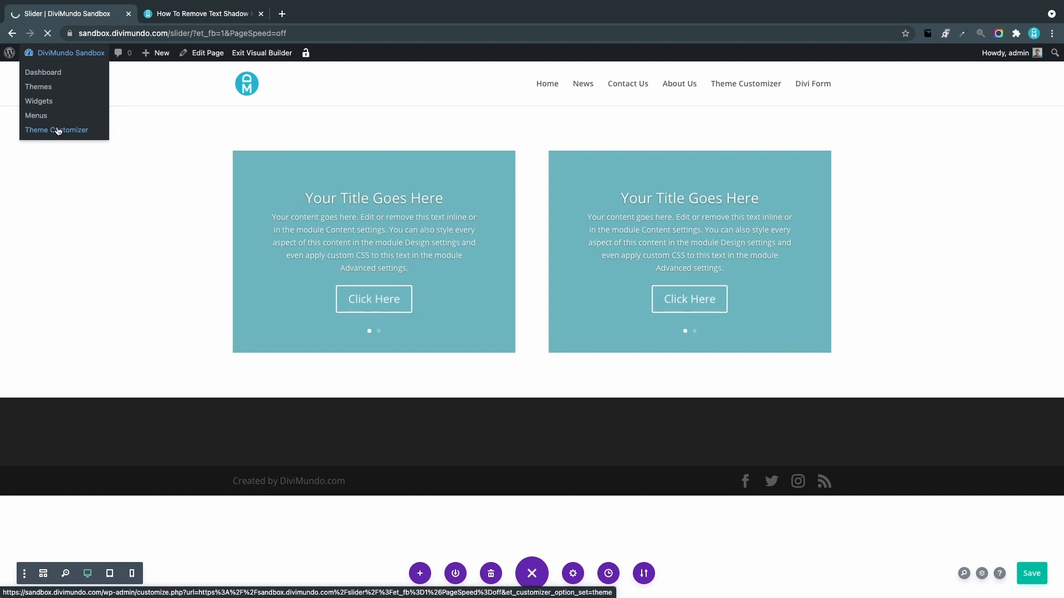
{"action": "left_click", "coordinate": [56, 130]}
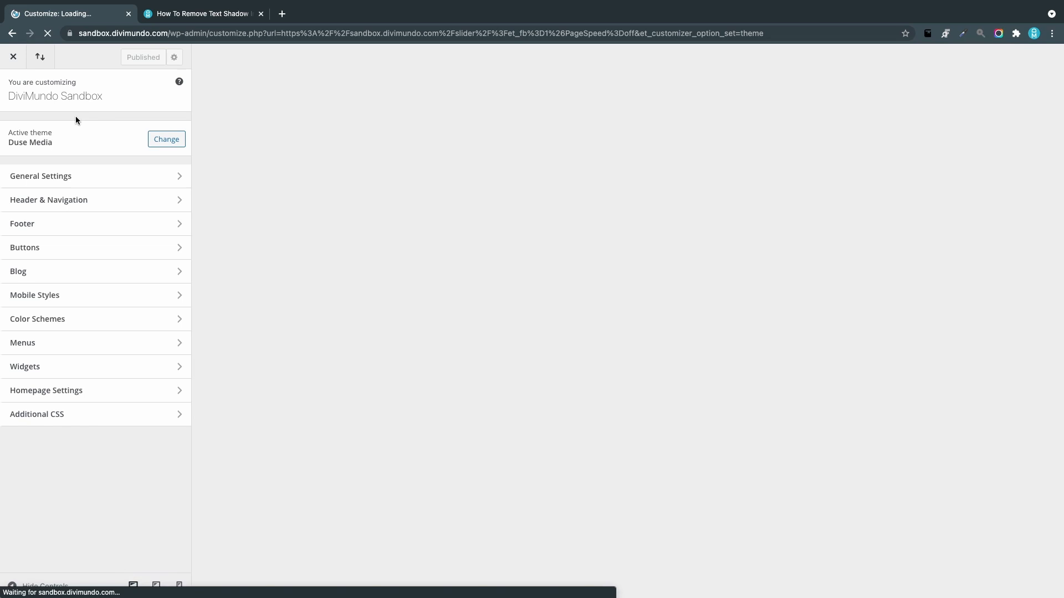
{"action": "left_click", "coordinate": [201, 13]}
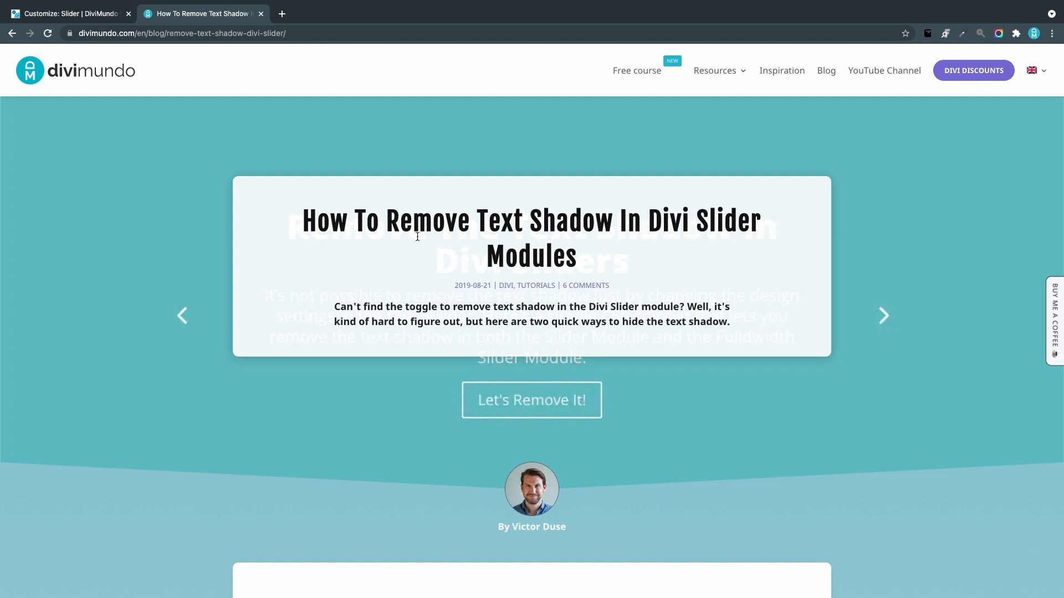
{"action": "mouse_move", "coordinate": [484, 278]}
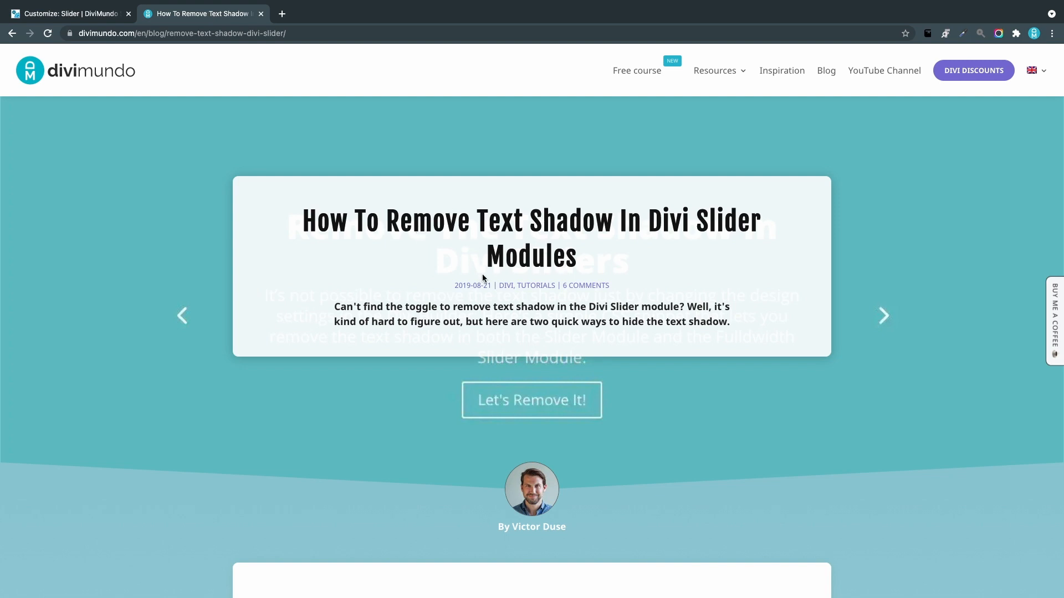
Scroll to the tutorial's CSS snippet for slider text shadow, then return to the Customize tab
{"action": "scroll", "scroll_direction": "down", "scroll_amount": 3}
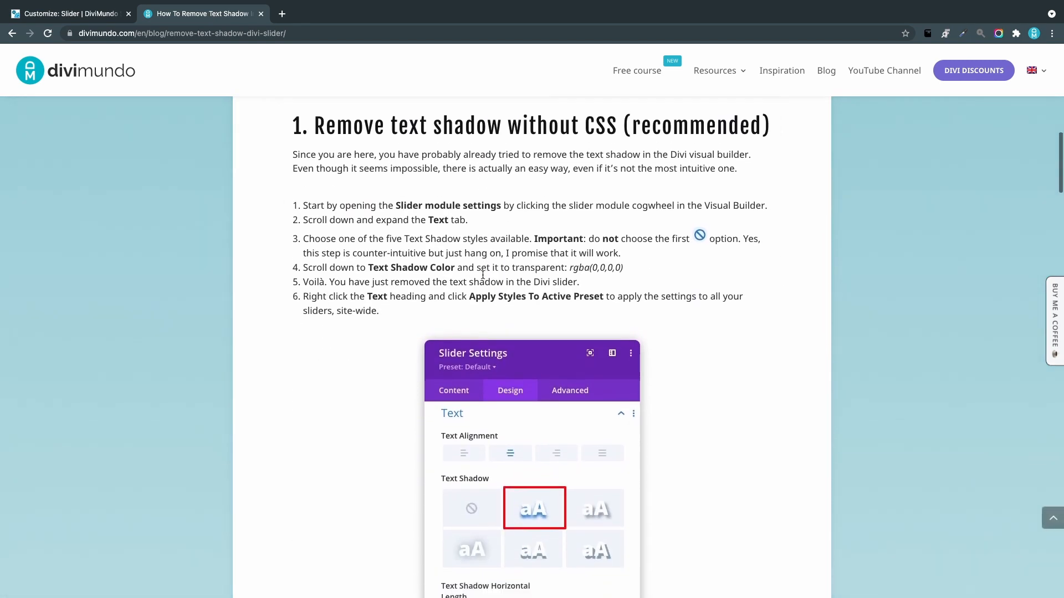
{"action": "scroll", "scroll_direction": "down", "scroll_amount": 3}
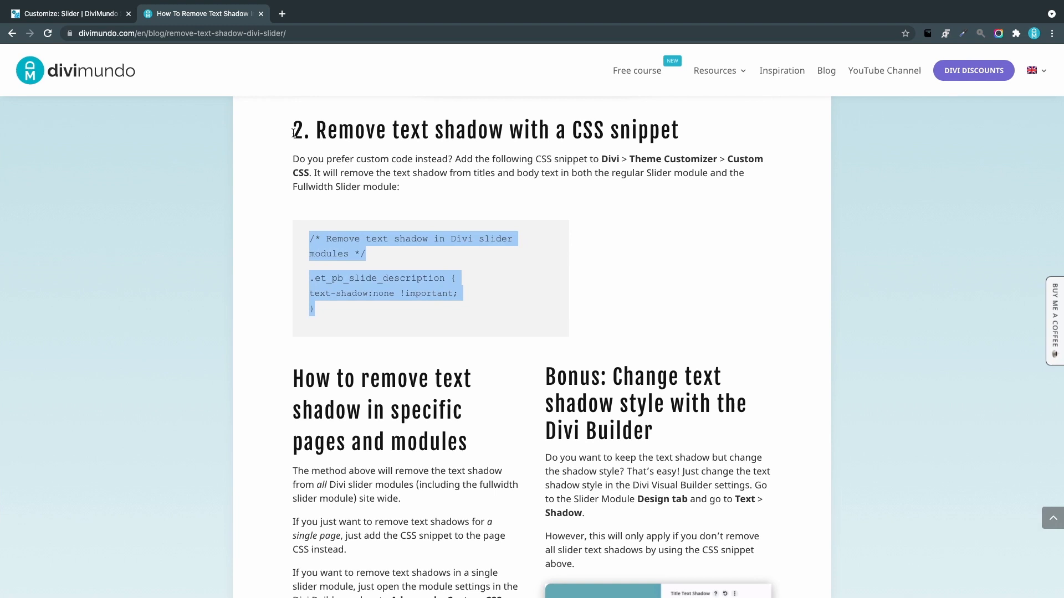
{"action": "left_click", "coordinate": [68, 13]}
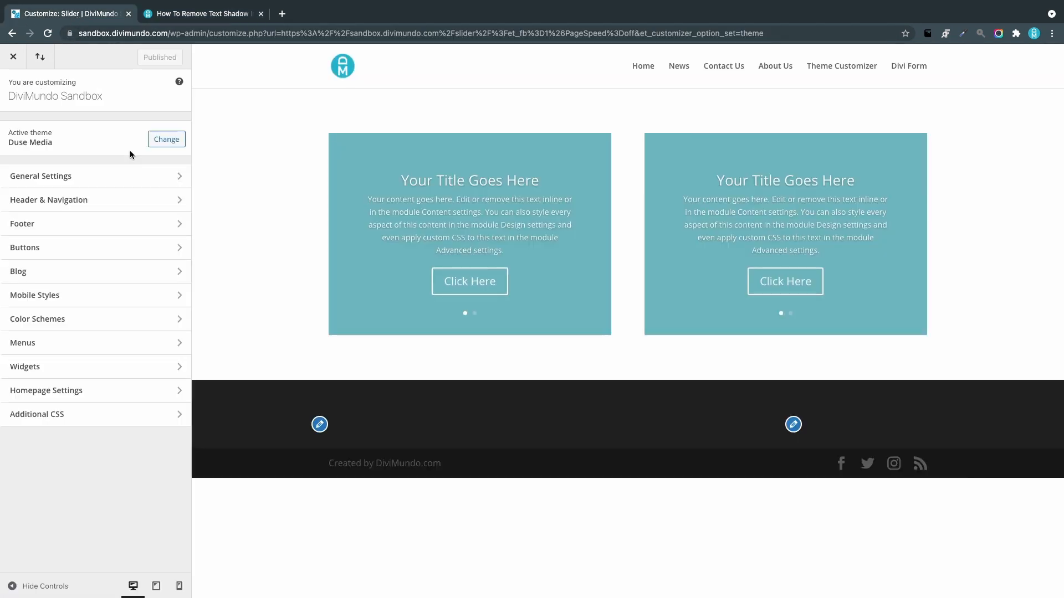
Enter the Additional CSS section and paste the snippet removing .et_pb_slide_description text shadow
{"action": "left_click", "coordinate": [36, 413]}
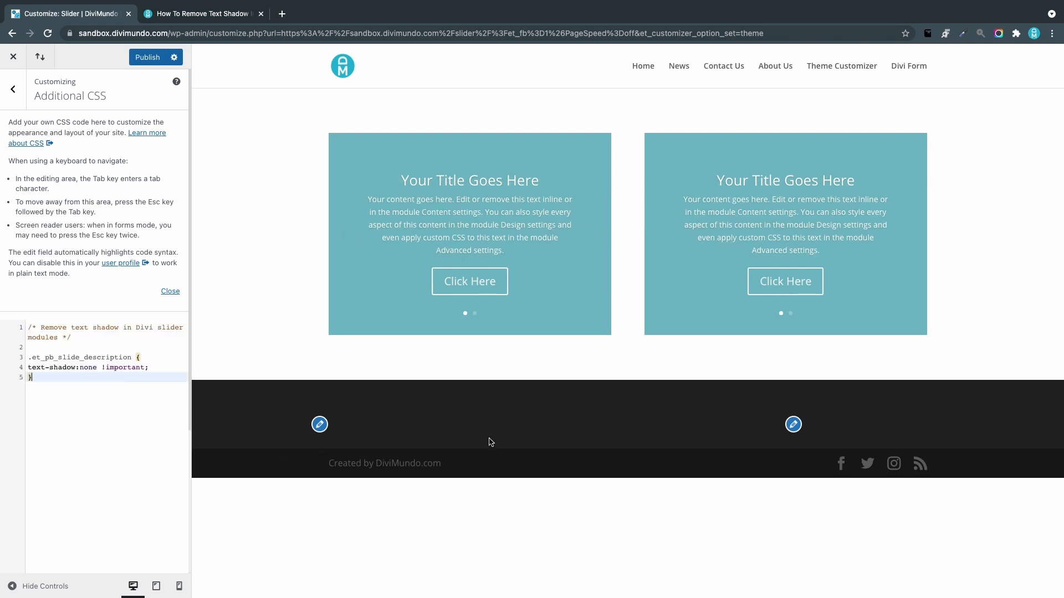
{"action": "mouse_move", "coordinate": [918, 277]}
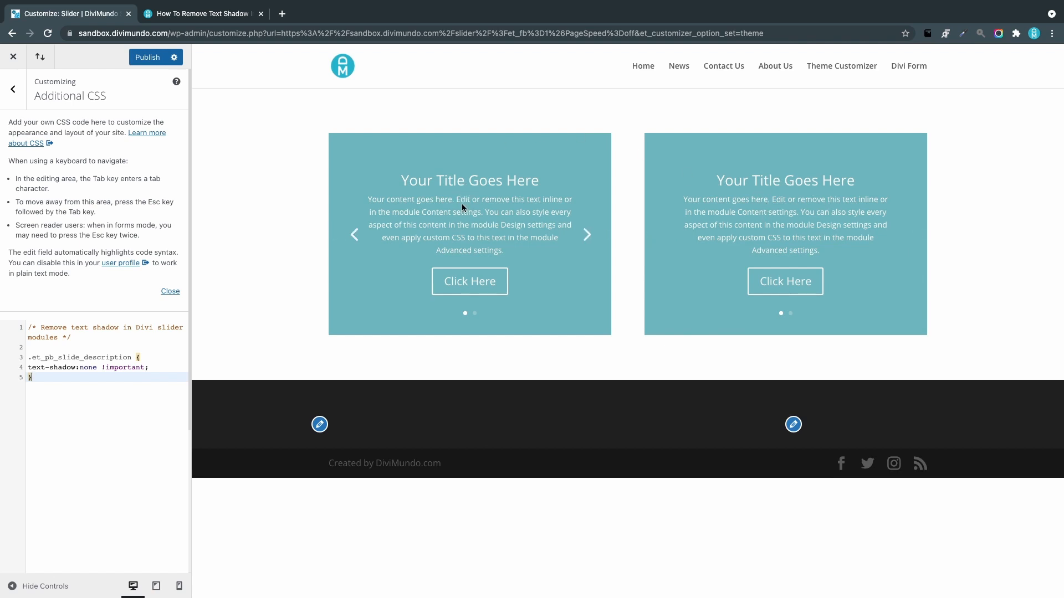
{"action": "mouse_move", "coordinate": [464, 210]}
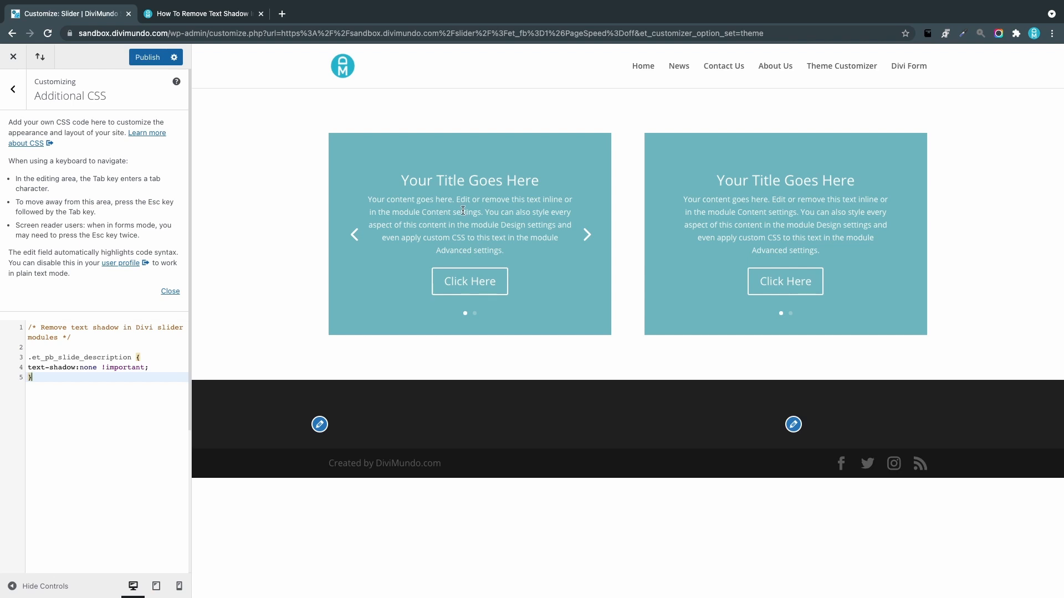
{"action": "mouse_move", "coordinate": [106, 314]}
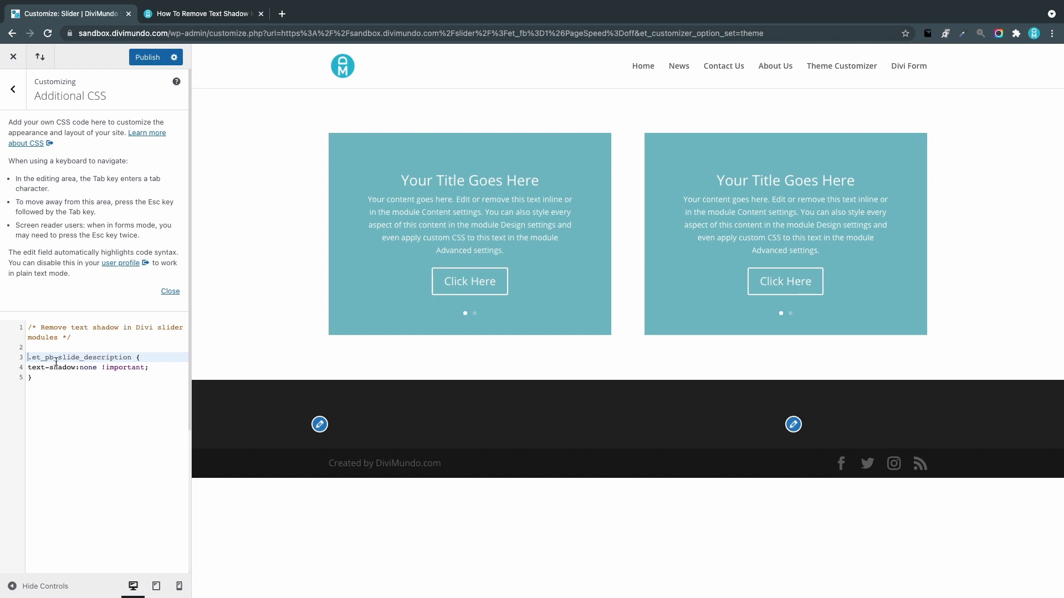
Prefix the selector with .noshadow so it reads '.noshadow .et_pb_slide_description'
{"action": "type", "text": ".noshadow"}
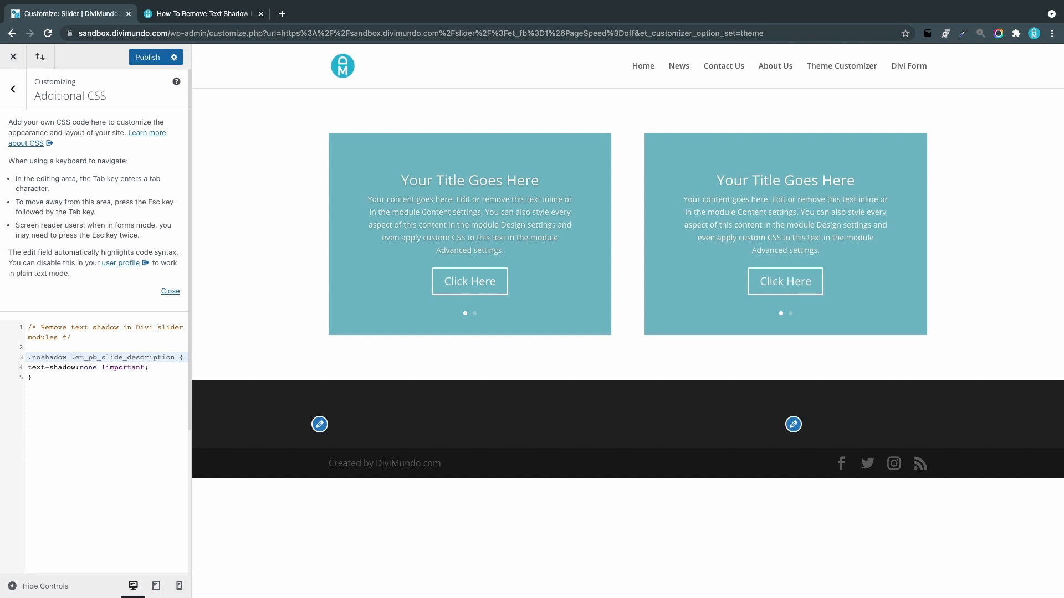
{"action": "mouse_move", "coordinate": [468, 289]}
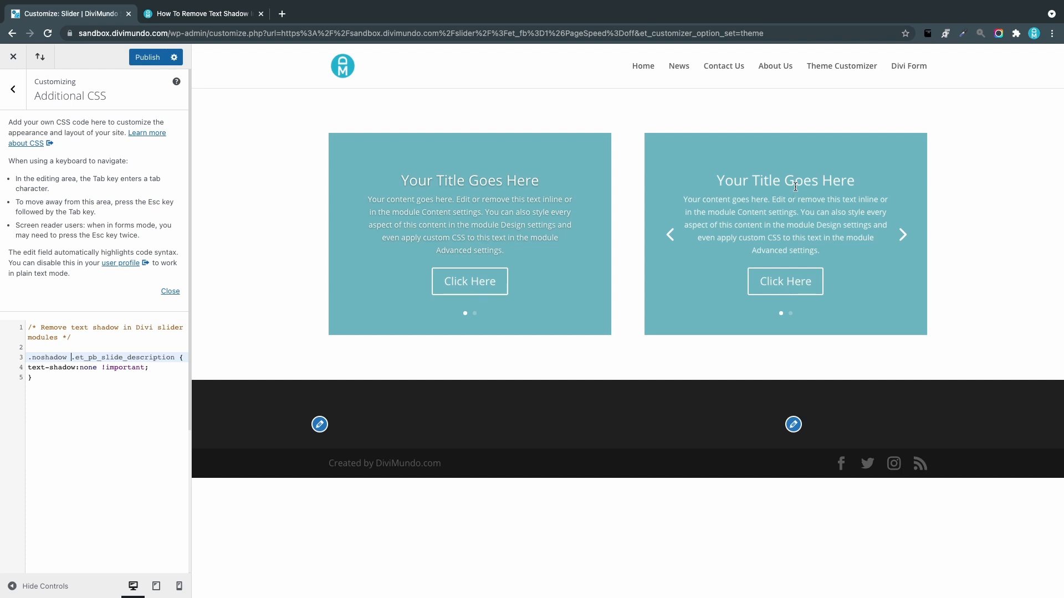
{"action": "mouse_move", "coordinate": [754, 185]}
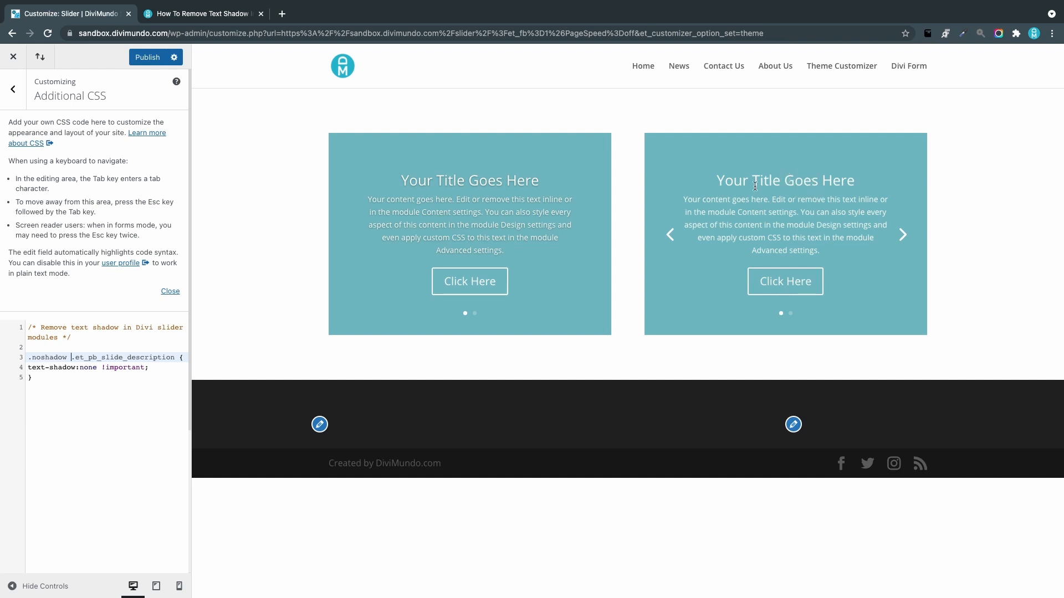